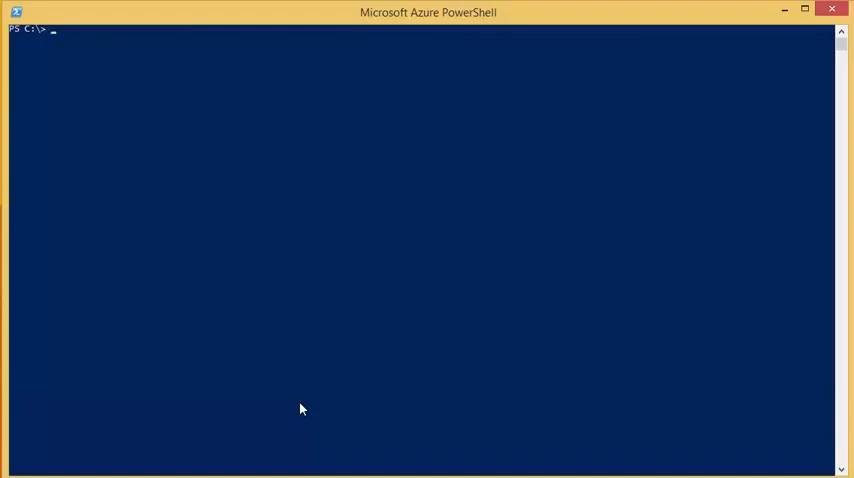
mouse_move(488, 368)
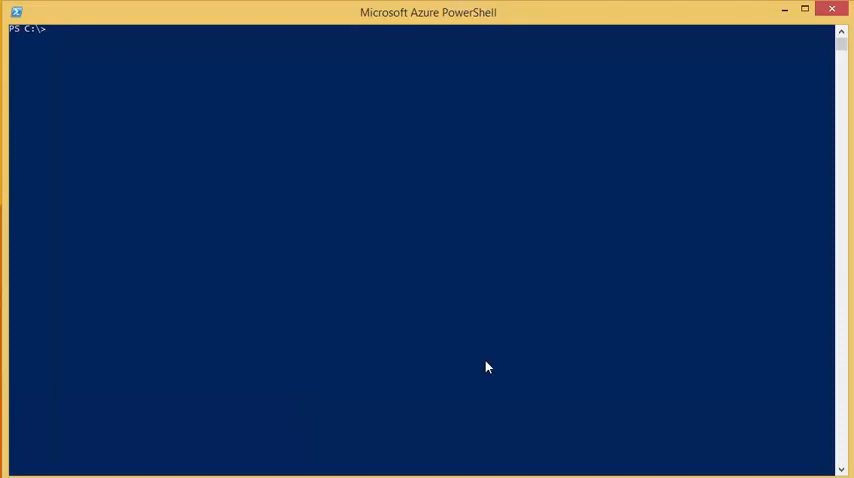
- Run Get-AzureSqlRecoverableDatabase against server 'ftp0mtfsql' to list its recoverable databases
text(Get-AzureSqlRecoverableDatabase -ServerName 'ftp0mtfsql')
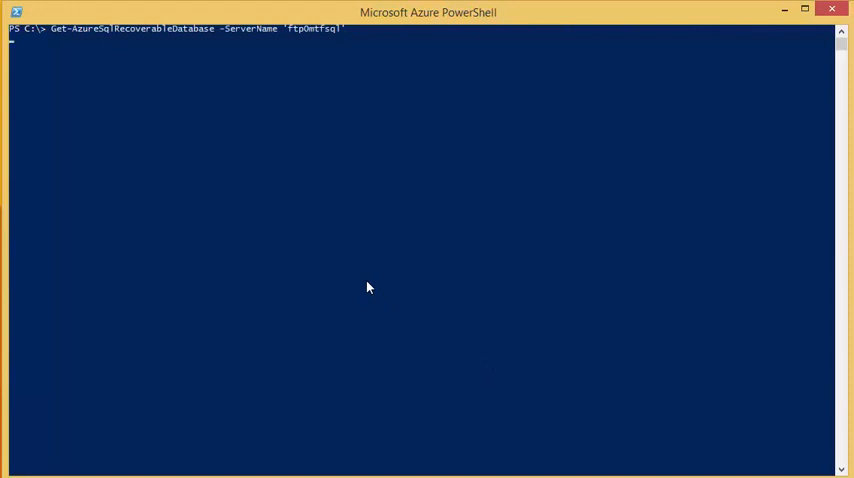
key(Return)
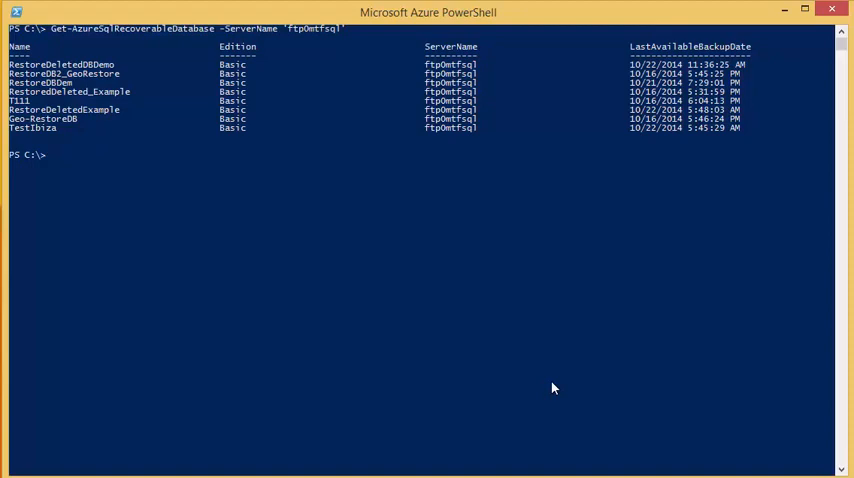
- Store the recoverable Geo-RestoreDB database from server 'ftpOmtfsql' in the $ToRecoverDB variable
text($ToRecoverDB = Get-AzureSqlRecoverableDatabase -ServerName 'ftpOmtfsql' -DatabaseName 'Geo-RestoreDB')
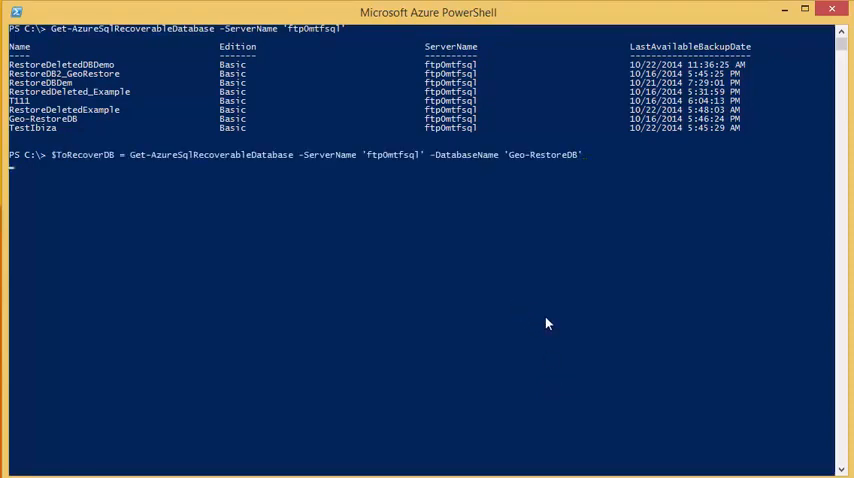
key(Return)
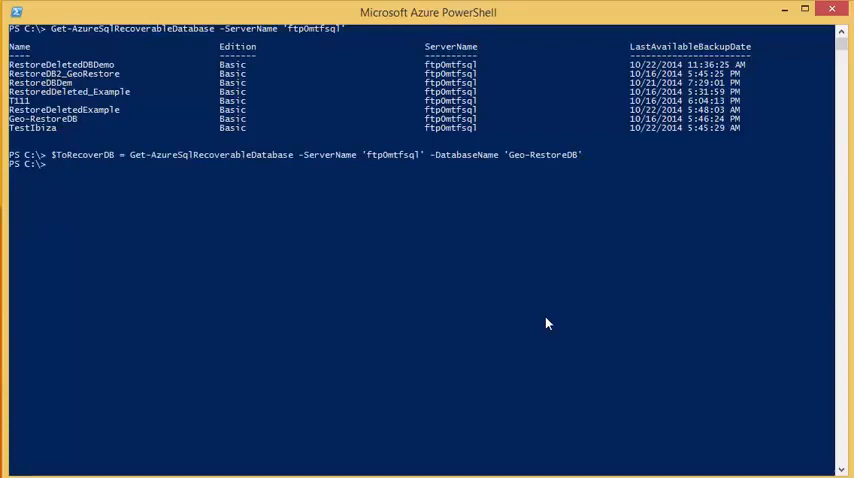
mouse_move(304, 160)
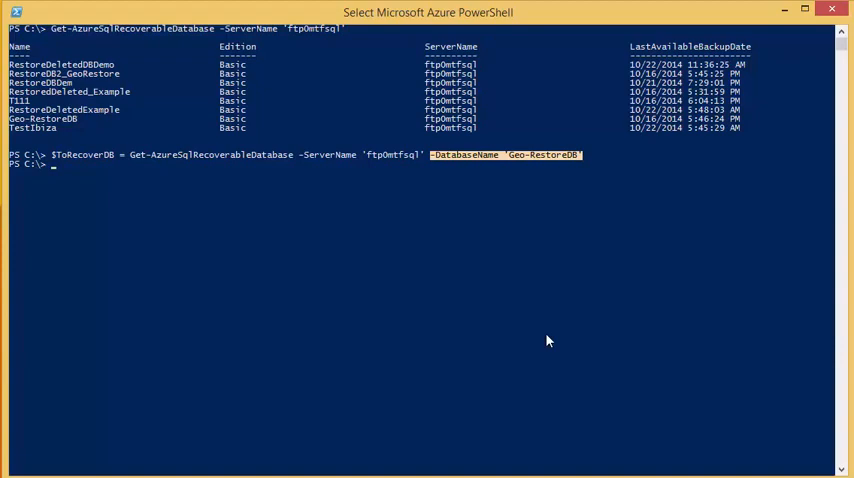
click(508, 160)
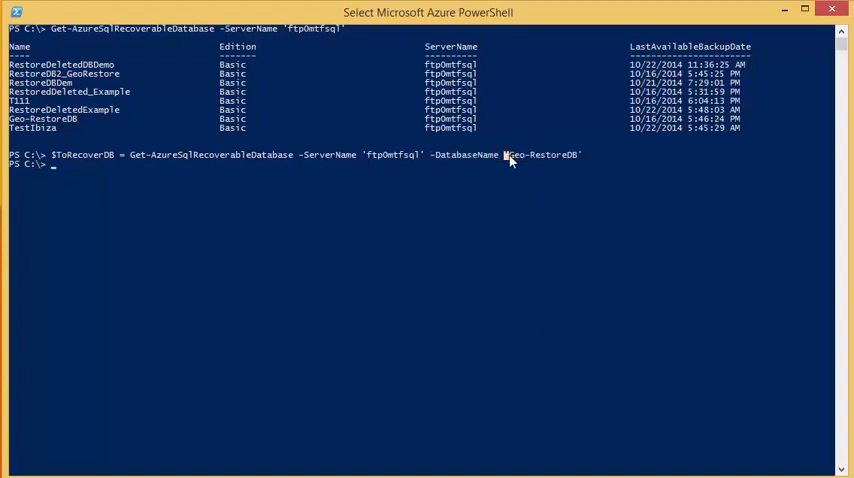
double_click(542, 154)
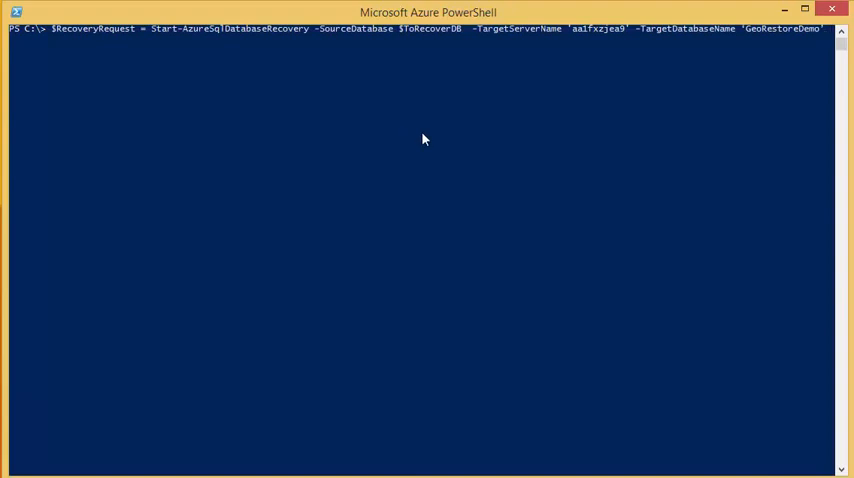
mouse_move(316, 28)
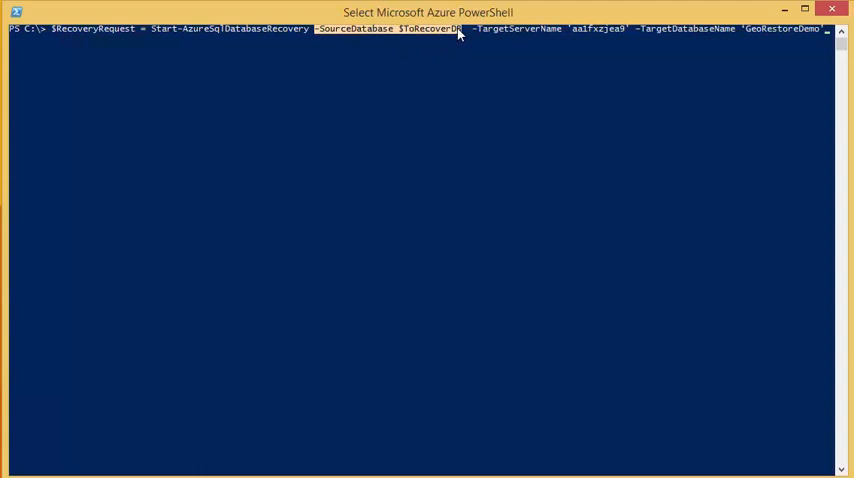
mouse_move(474, 32)
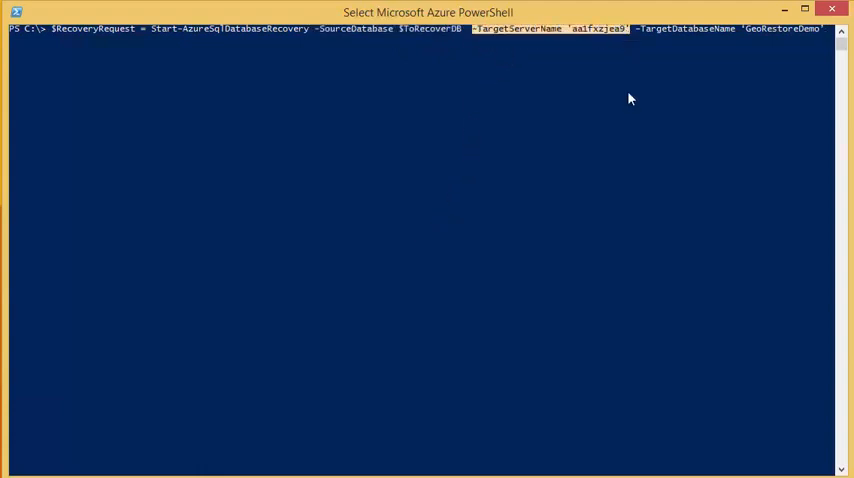
mouse_move(640, 32)
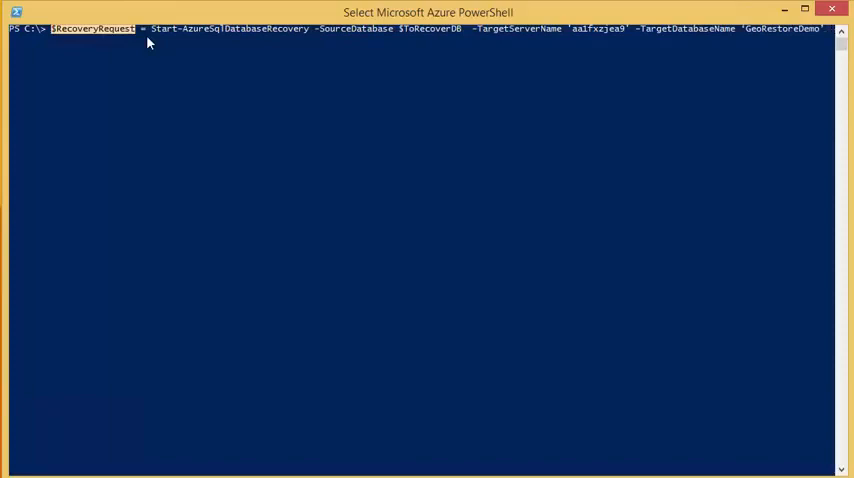
- Submit the Start-AzureSqlDatabaseRecovery request restoring $ToRecoverDB as GeoRestoreDemo, kept in $RecoveryRequest
key(Return)
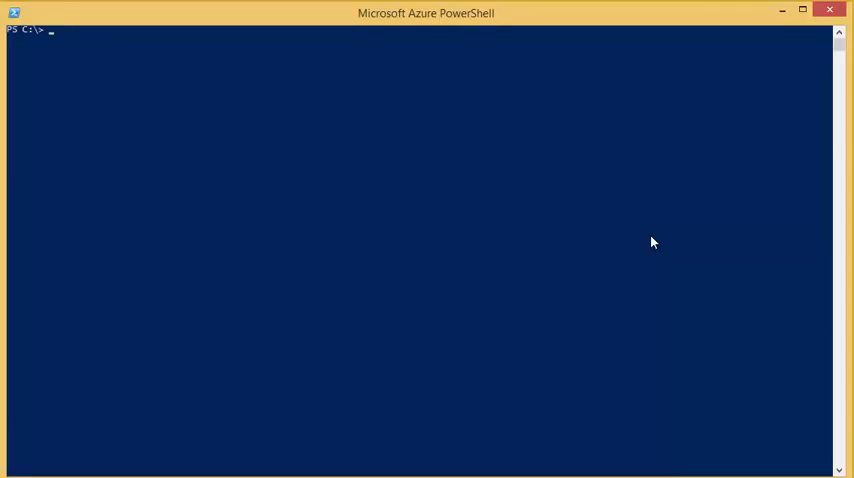
- Query Get-AzureSqlDatabaseOperation on server 'aa1fxzjea9' with $RecoveryRequest.Id, showing recovery 100 percent complete
text(Get-AzureSqlDatabaseOperation -ServerName 'aa1fxzjea9' -OperationGuid $RecoveryRequest.Id)
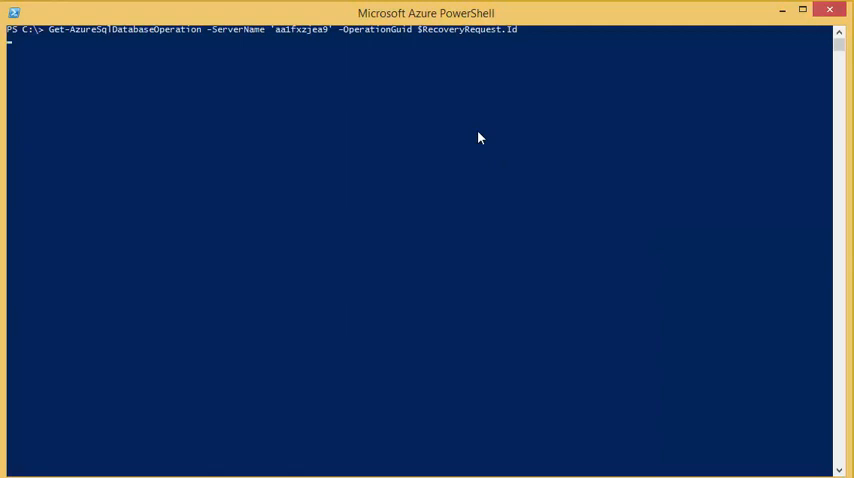
key(Return)
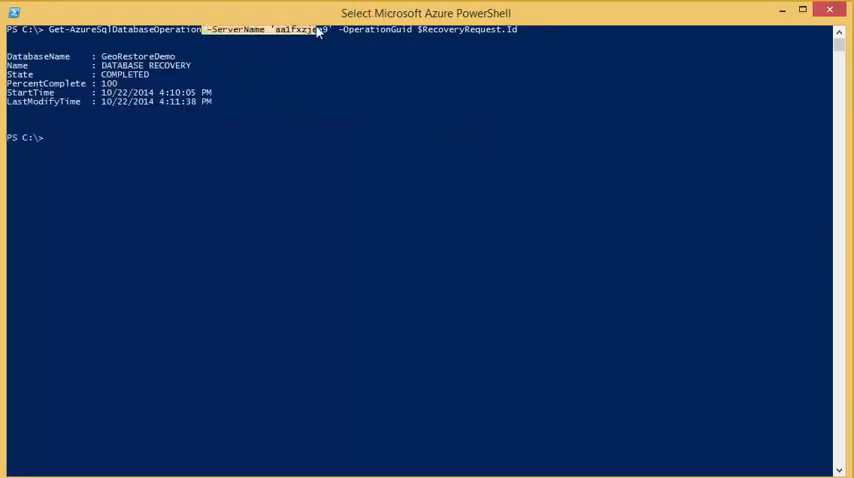
mouse_move(332, 136)
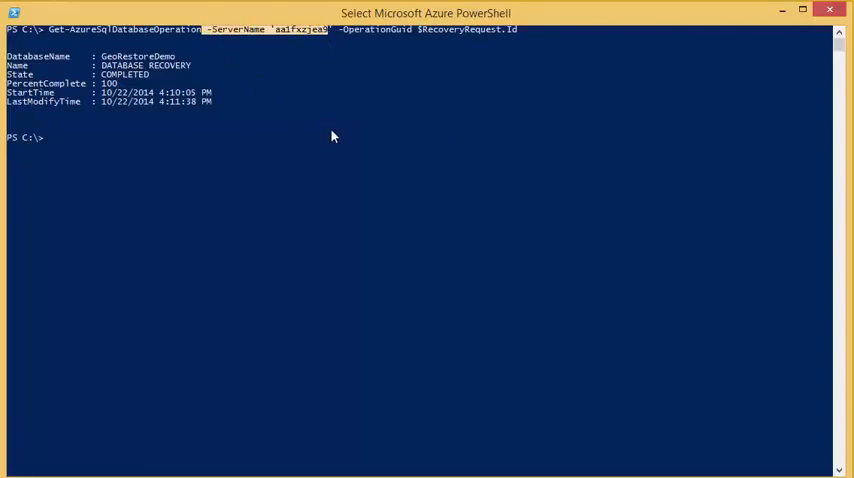